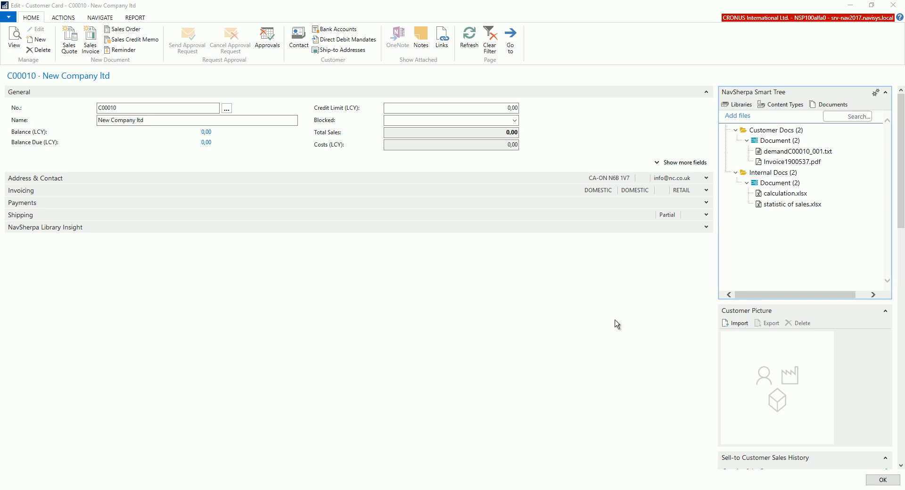
# Step: Use the folder actions on Internal Docs and Customer Docs to reach item card 1920-S with its Public Documents
pyautogui.rightClick(779, 183)
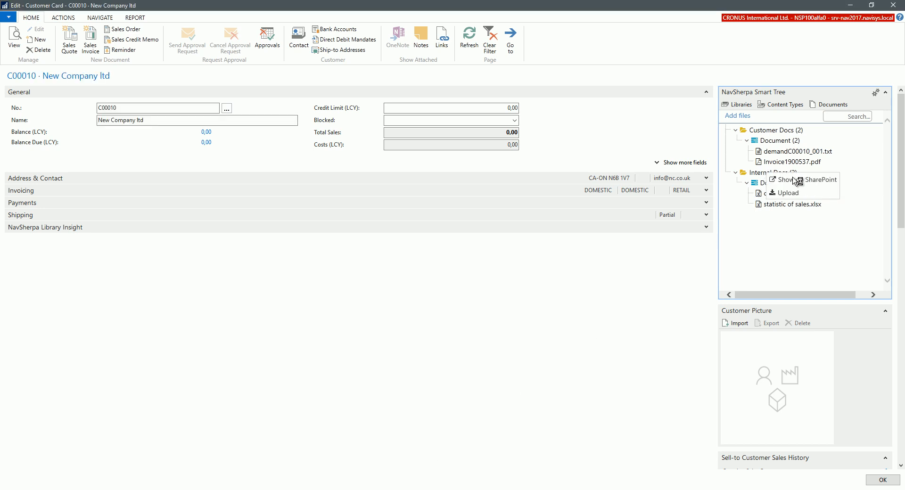
pyautogui.click(800, 179)
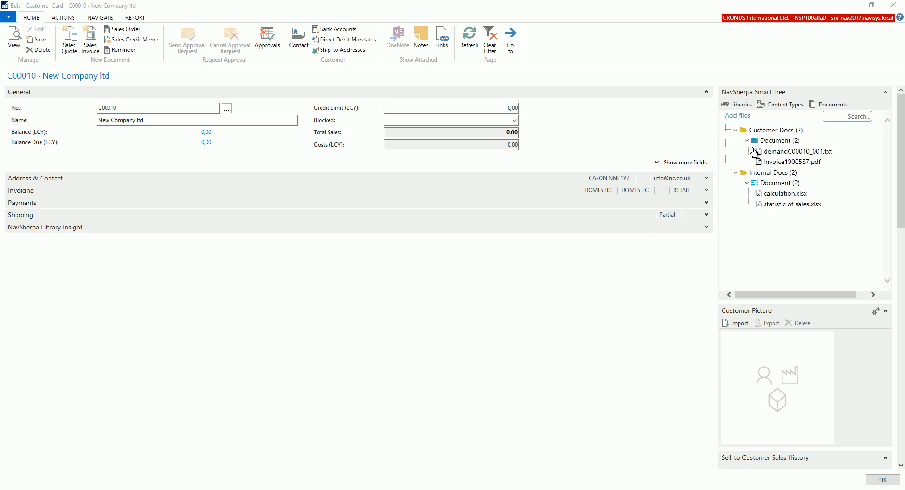
pyautogui.rightClick(778, 140)
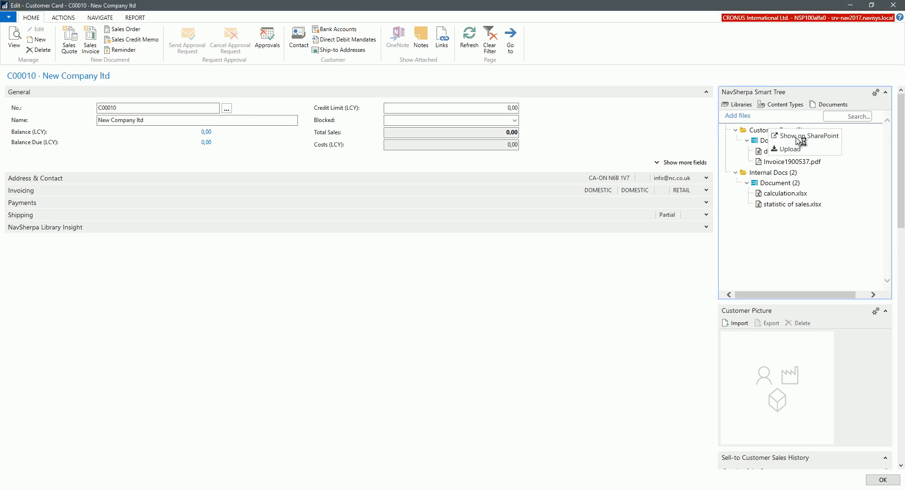
pyautogui.click(808, 136)
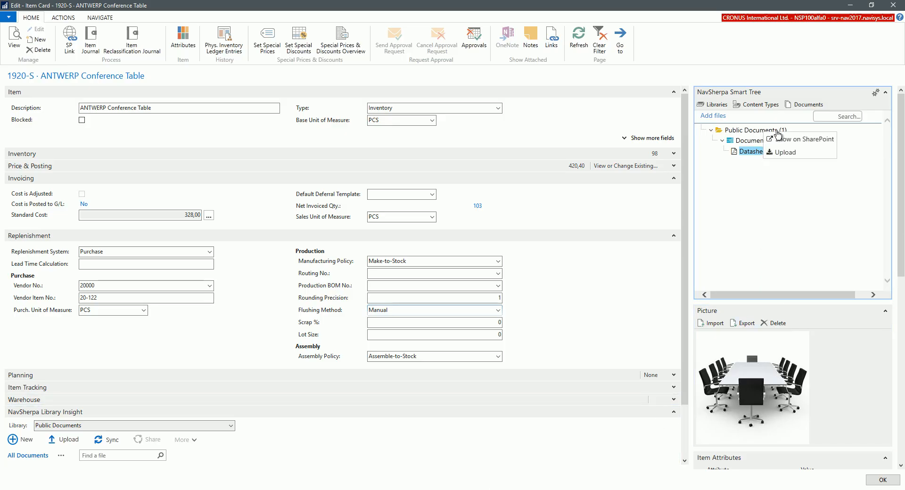
# Step: Show the PublicDocuments library with Datasheet1920-S on SharePoint, then return to purchase order 106027
pyautogui.click(801, 139)
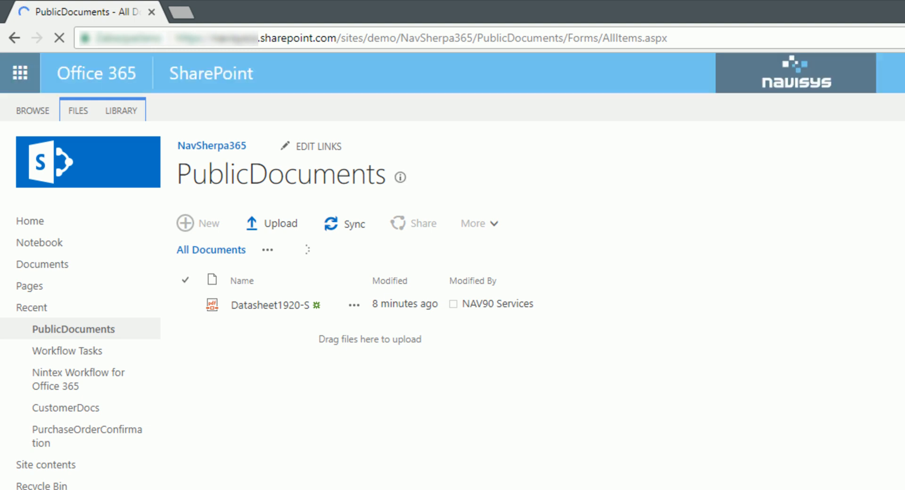
pyautogui.click(308, 250)
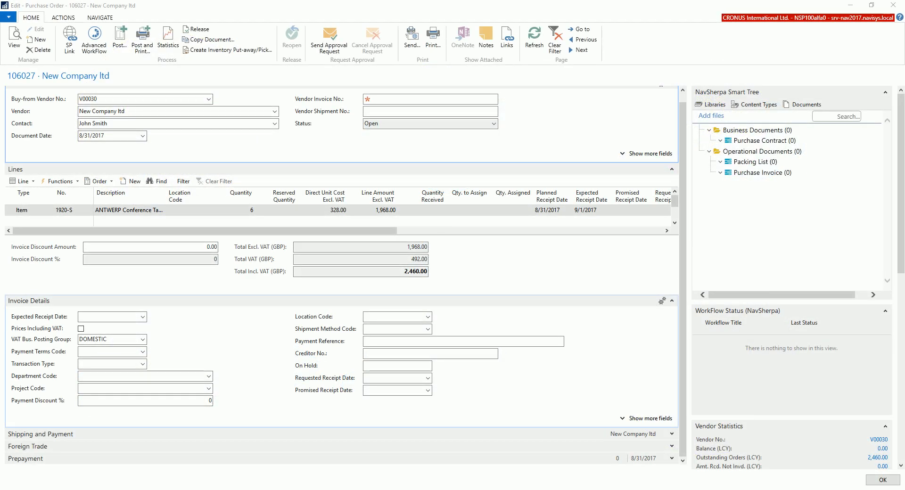
pyautogui.moveTo(138, 88)
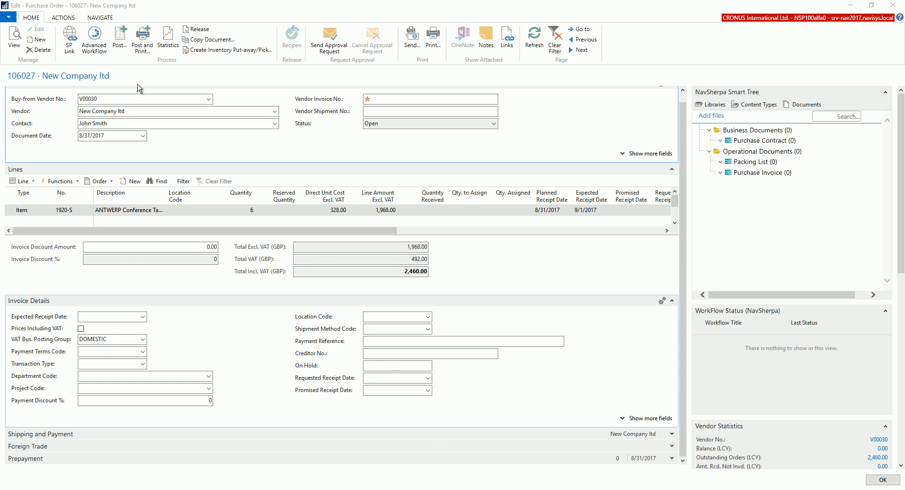
# Step: Run the Vendor Delivery Confirmation workflow for order 106027 via Advanced WorkFlow and confirm it started
pyautogui.click(93, 38)
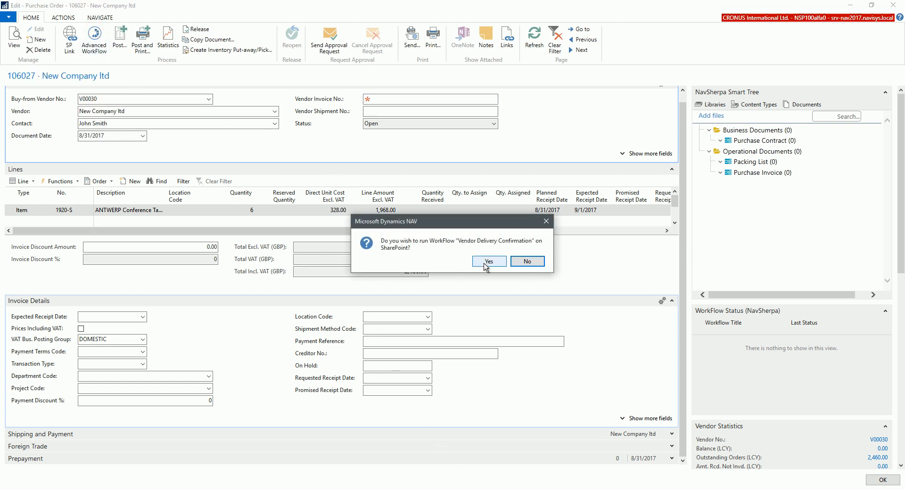
pyautogui.click(488, 261)
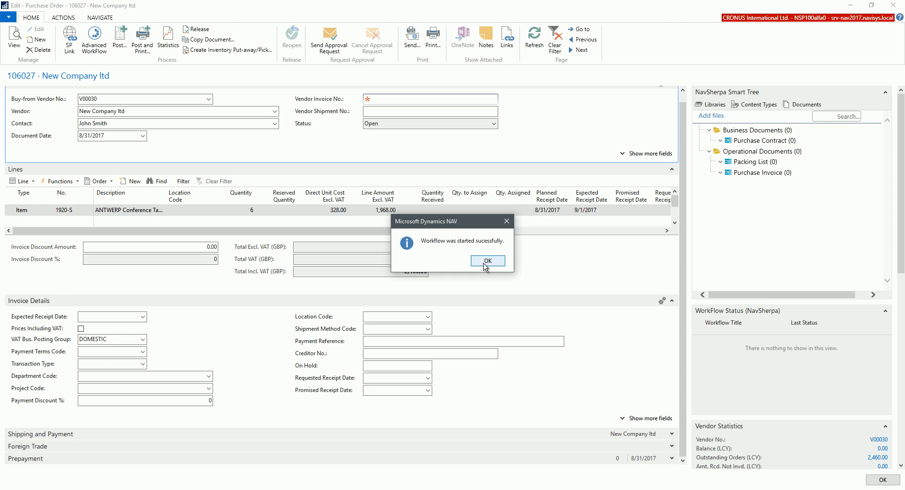
pyautogui.click(488, 260)
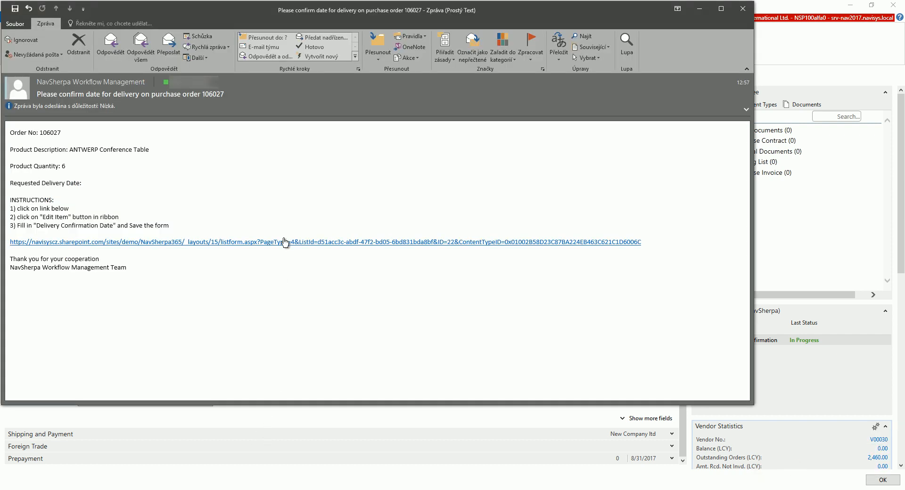
pyautogui.moveTo(283, 247)
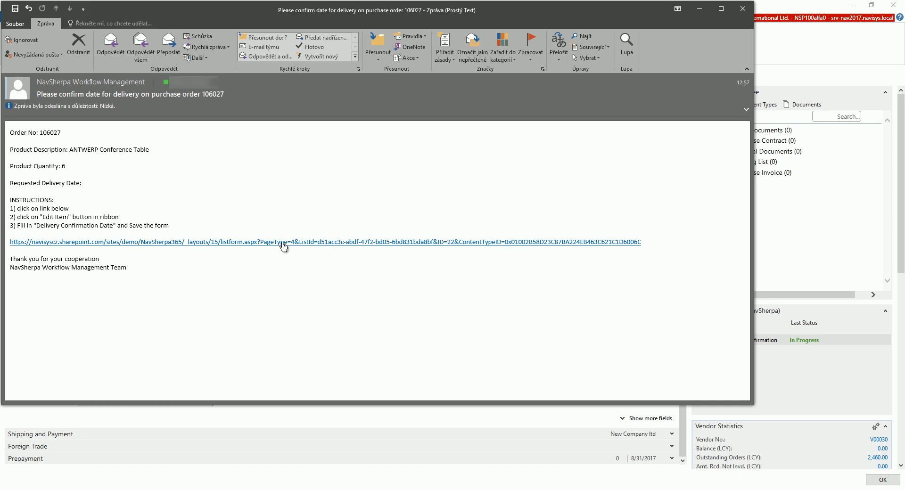
# Step: Follow the email link to the PurchaseOrderConfirmation item for order 106027 on SharePoint
pyautogui.click(283, 242)
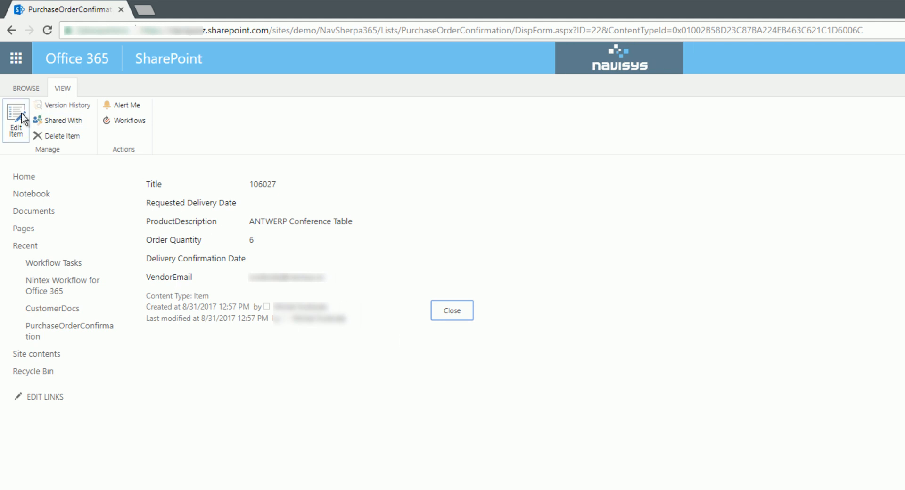
# Step: Edit the confirmation item, set Delivery Confirmation Date to September 4, 2017, and save it
pyautogui.click(16, 119)
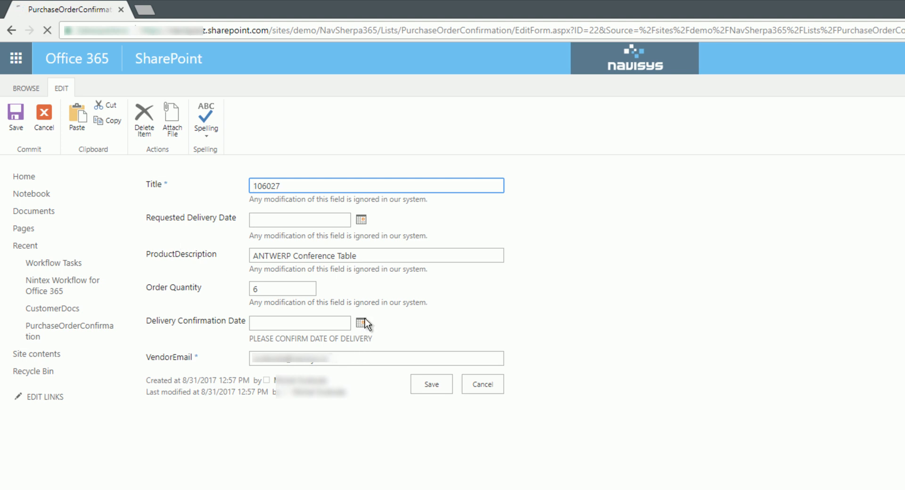
pyautogui.click(361, 324)
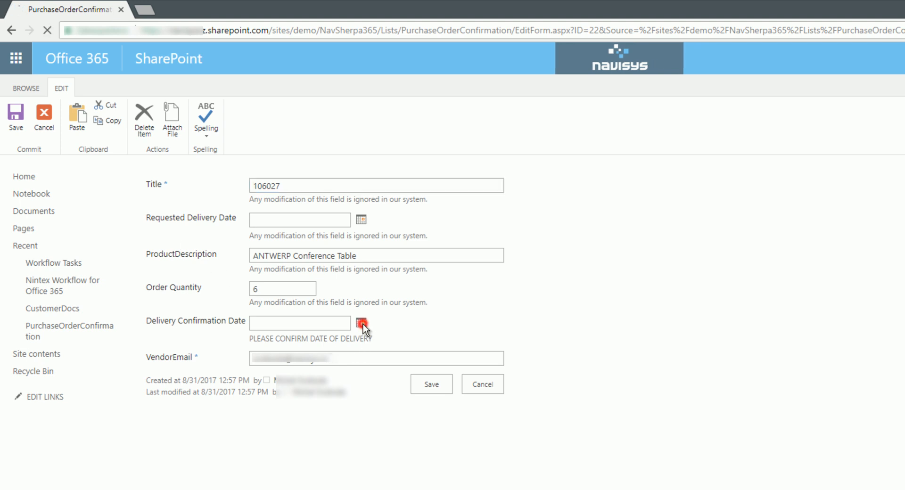
pyautogui.click(361, 322)
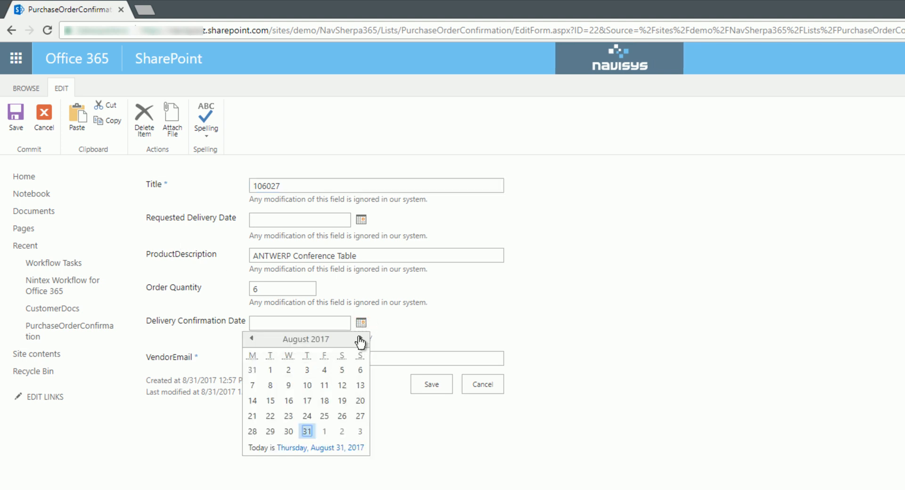
pyautogui.click(360, 339)
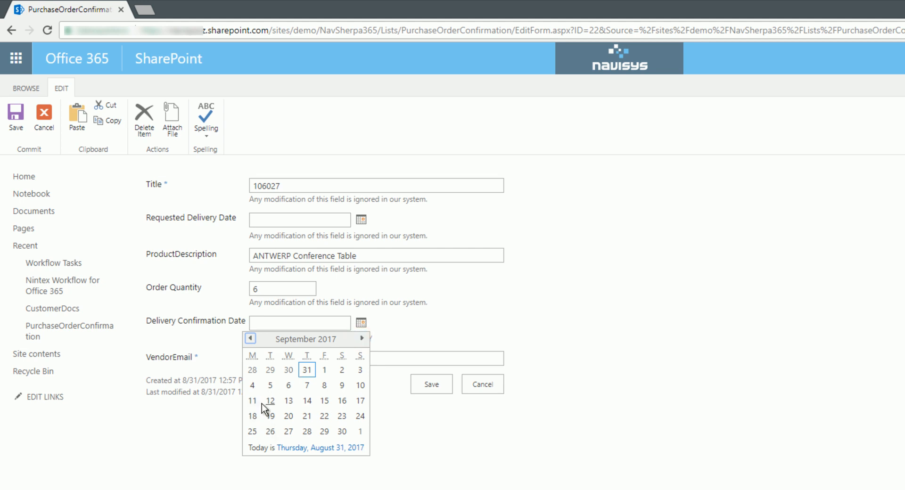
pyautogui.click(251, 386)
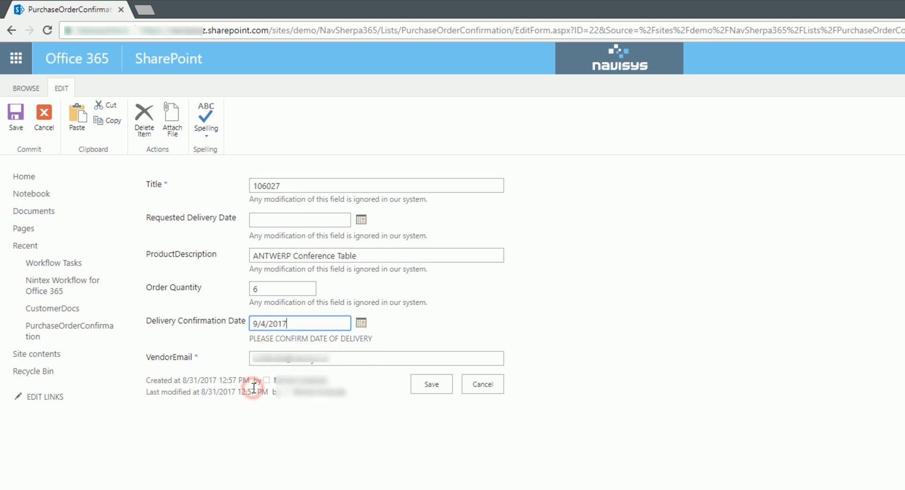
pyautogui.click(430, 384)
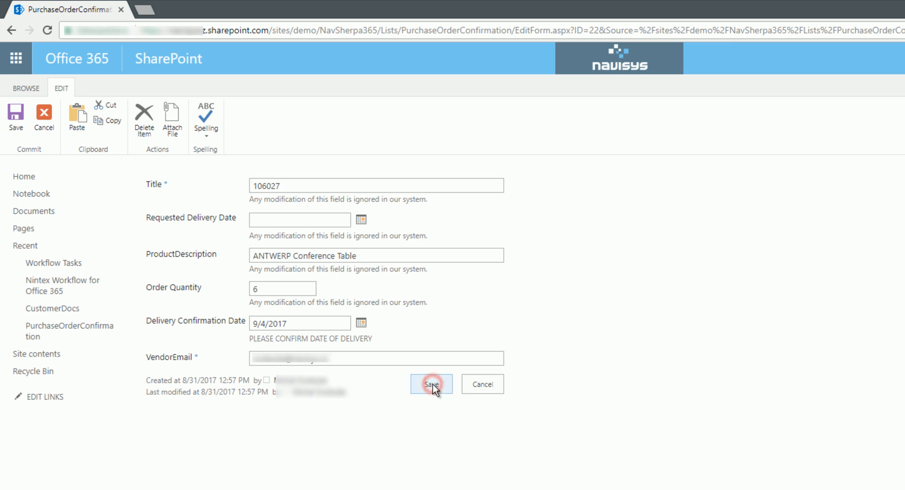
pyautogui.click(432, 383)
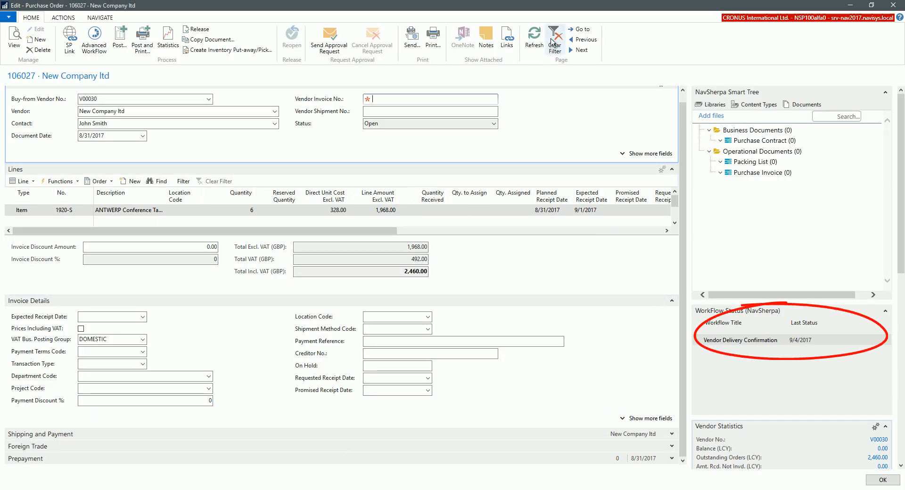
# Step: Refresh order 106027 so its receipt dates and WorkFlow Status show 9/4/2017
pyautogui.click(534, 36)
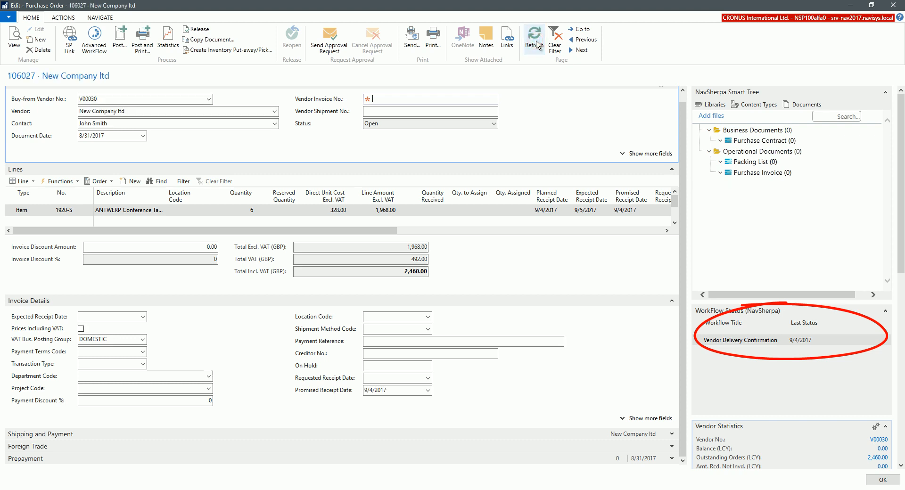